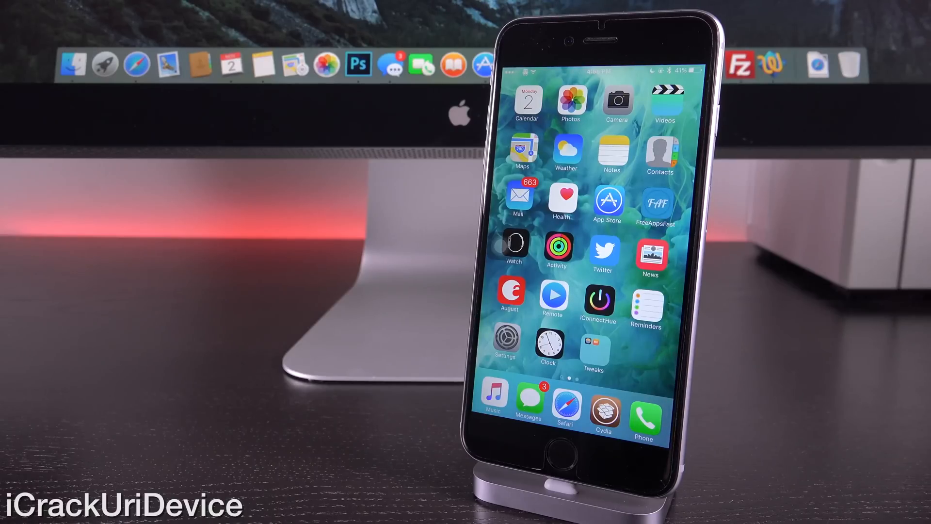
- Launch Safari from the dock so it lands on the zerodium.com homepage
{"action": "left_click", "coordinate": [604, 409]}
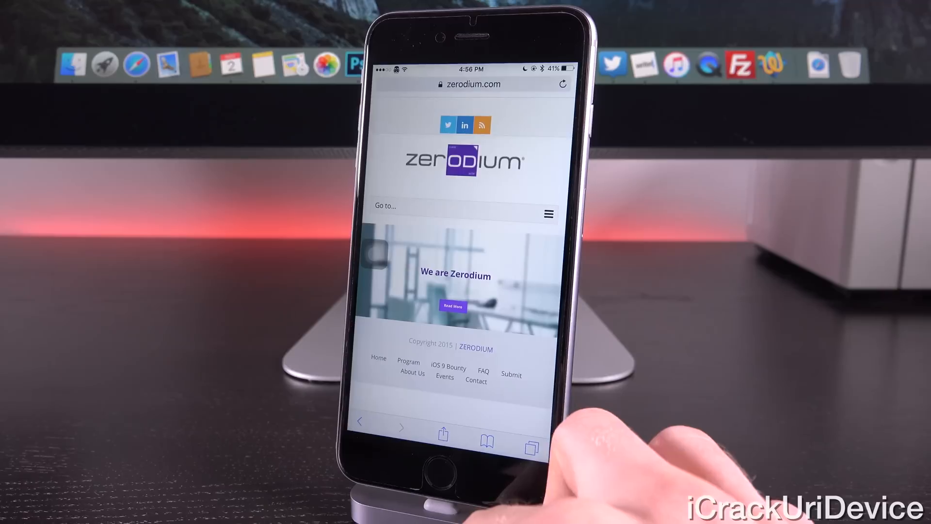
- Read through the Million Dollar iOS 9 Bug Bounty page and its conditions
{"action": "left_click", "coordinate": [524, 439]}
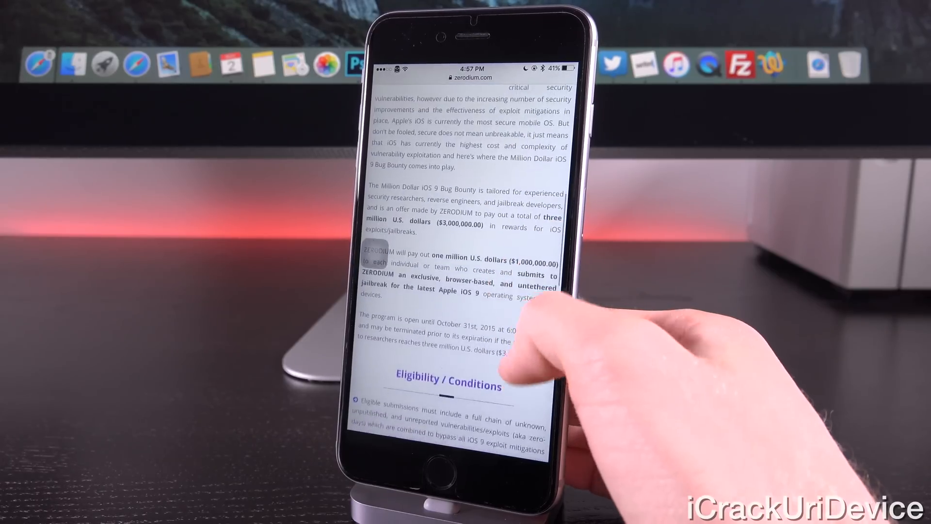
{"action": "scroll", "scroll_direction": "down", "scroll_amount": 3}
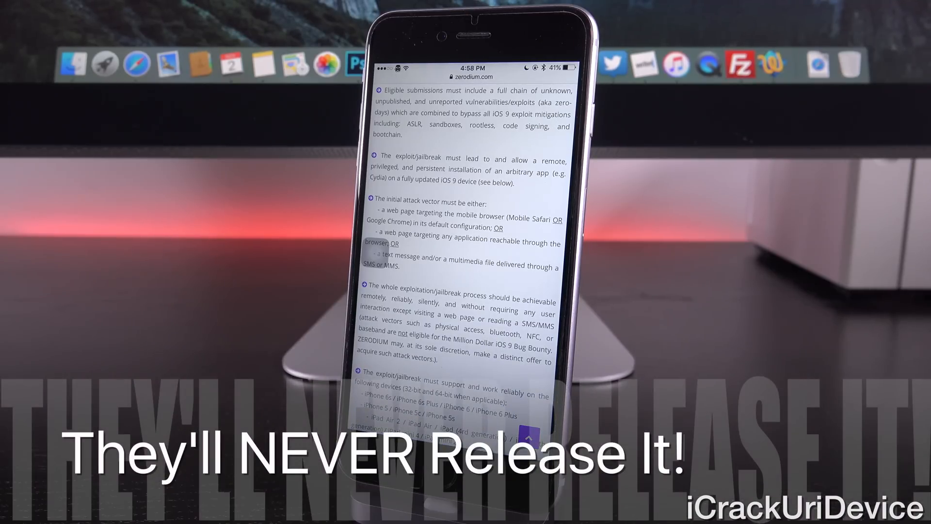
{"action": "scroll", "scroll_direction": "down", "scroll_amount": 3}
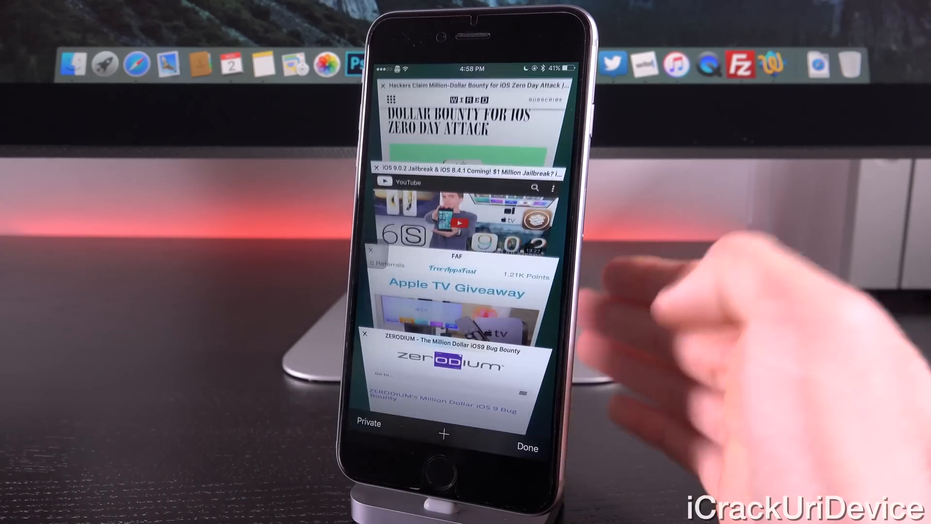
{"action": "left_click", "coordinate": [527, 447]}
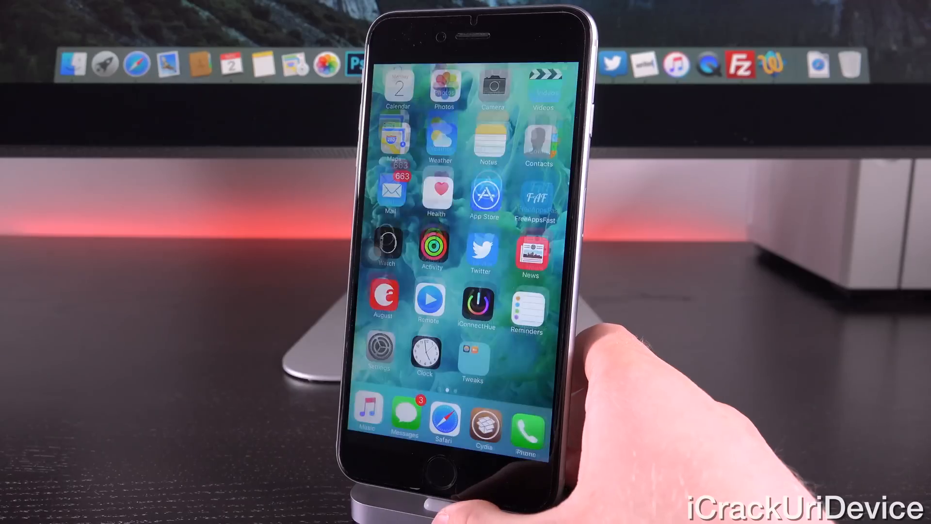
{"action": "left_click", "coordinate": [479, 248]}
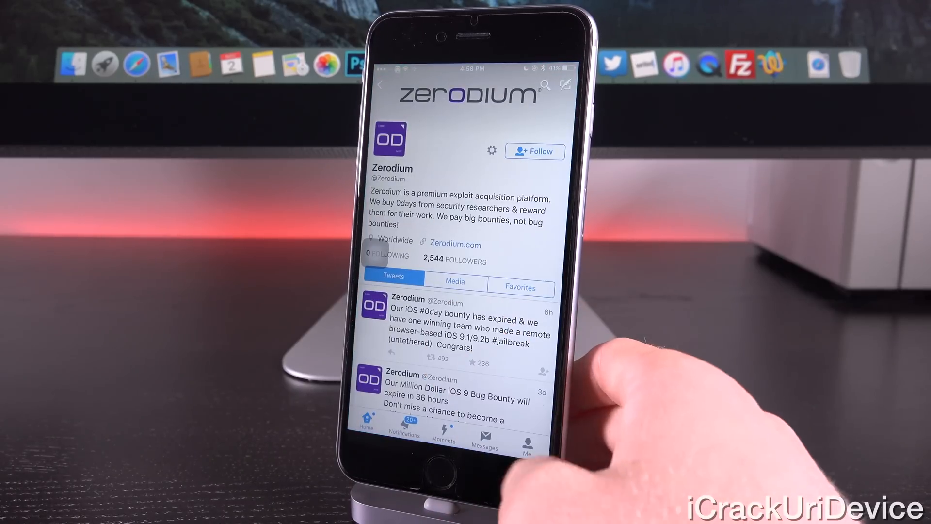
{"action": "left_click", "coordinate": [470, 330]}
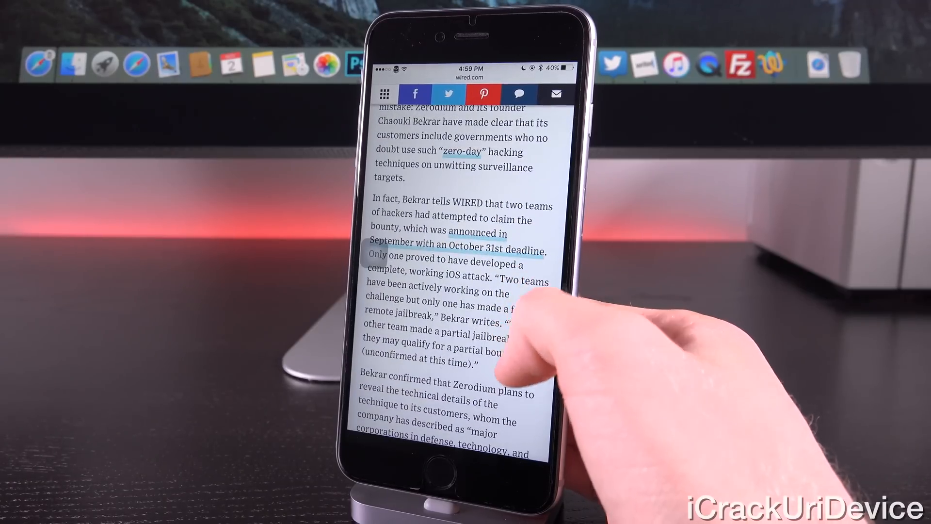
- Scroll through WIRED's article on teams claiming the Zerodium bounty
{"action": "scroll", "scroll_direction": "down", "scroll_amount": 3}
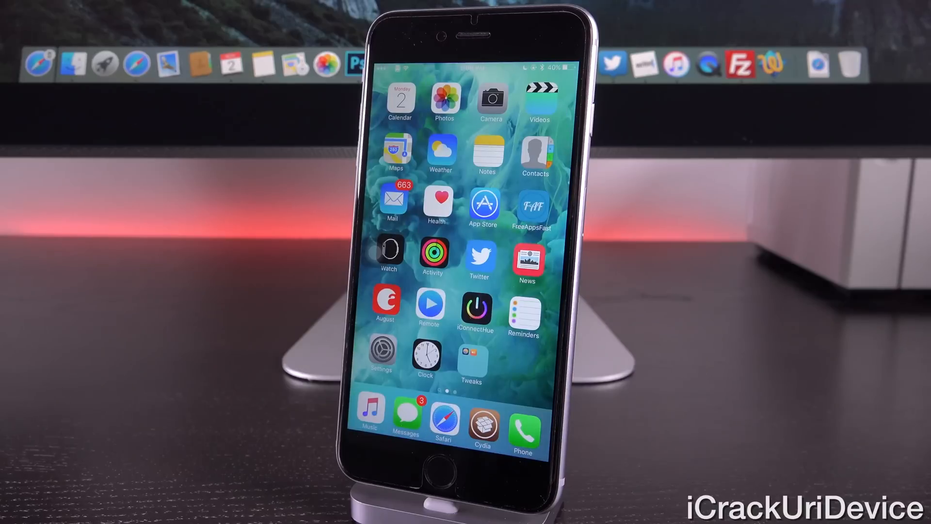
- Load freeappsfast.com in Safari showing its list of point-reward app offers
{"action": "left_click", "coordinate": [482, 426]}
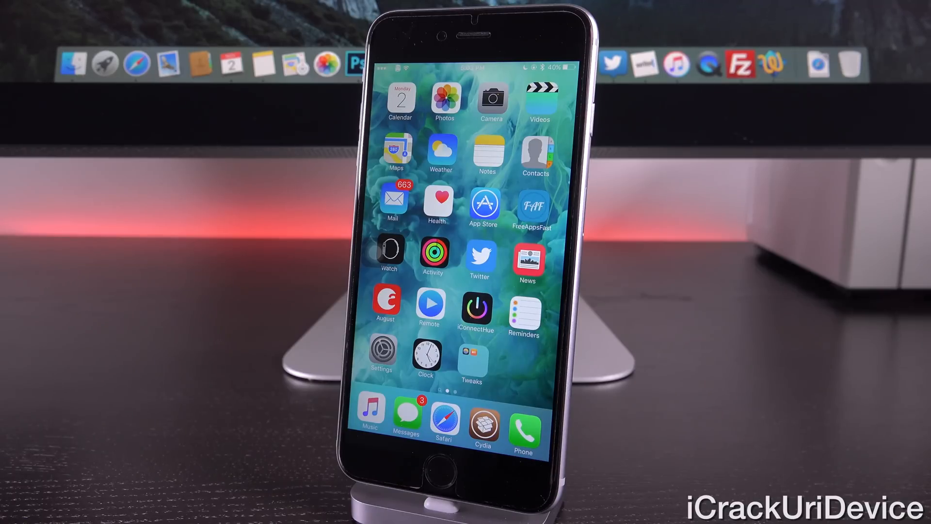
{"action": "left_click", "coordinate": [478, 255]}
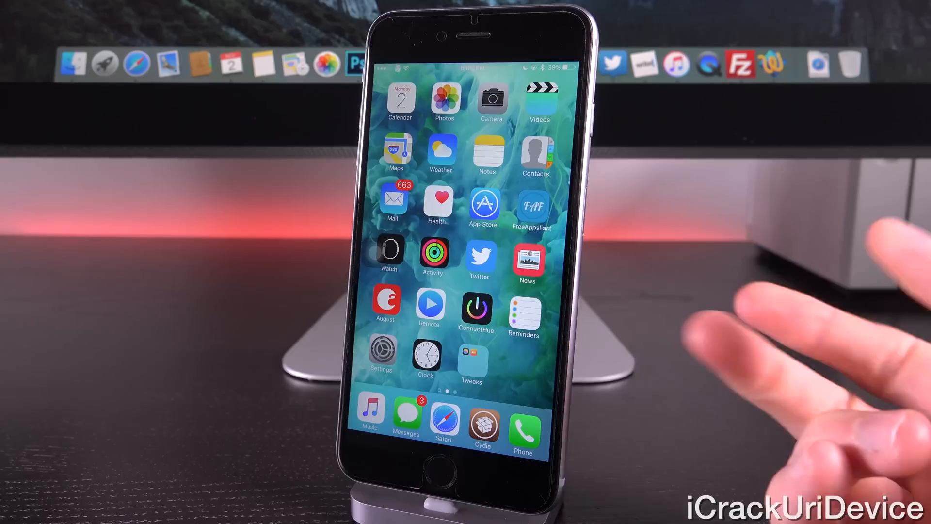
{"action": "left_click", "coordinate": [482, 425]}
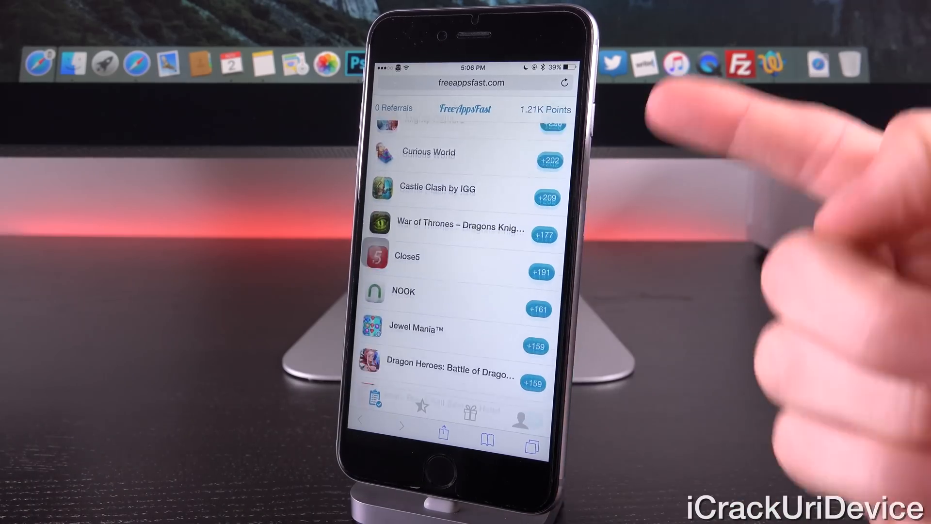
- Scroll back to the top of the FreeAppsFast Offers list
{"action": "scroll", "scroll_direction": "down", "scroll_amount": 3}
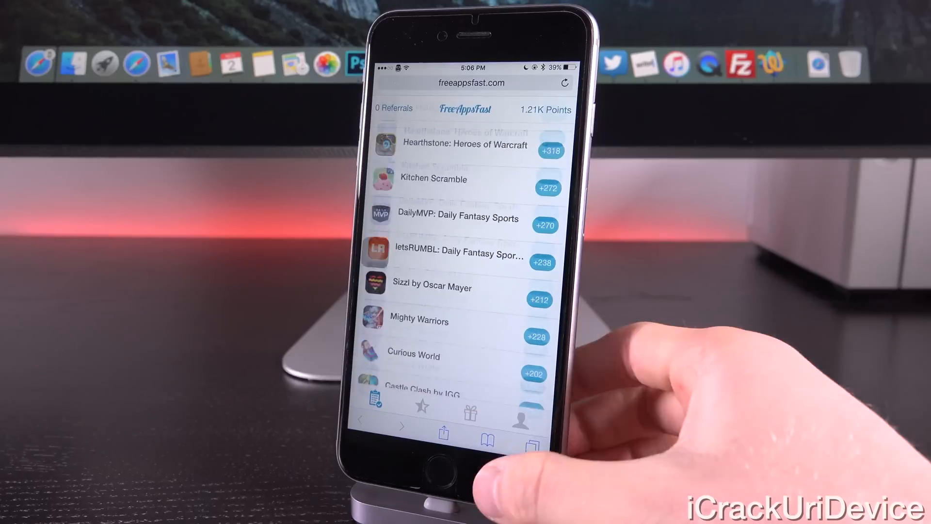
{"action": "scroll", "scroll_direction": "down", "scroll_amount": 3}
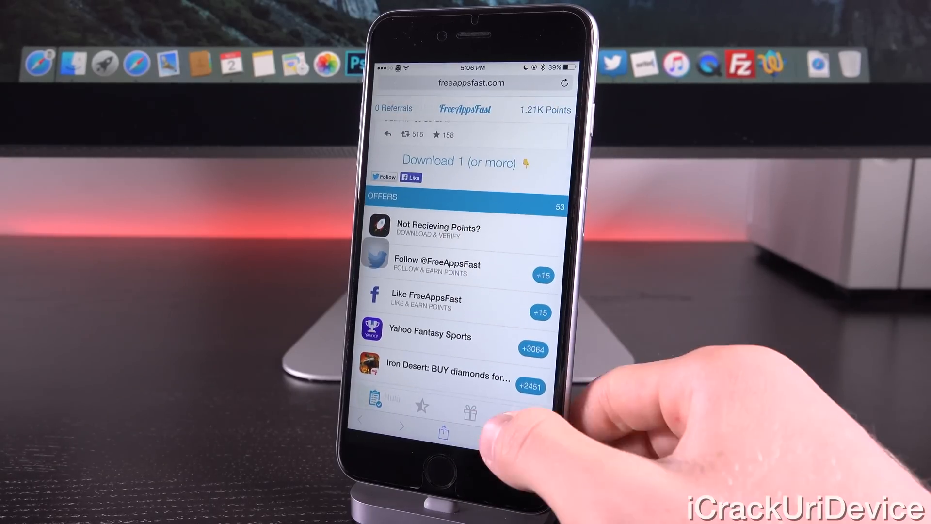